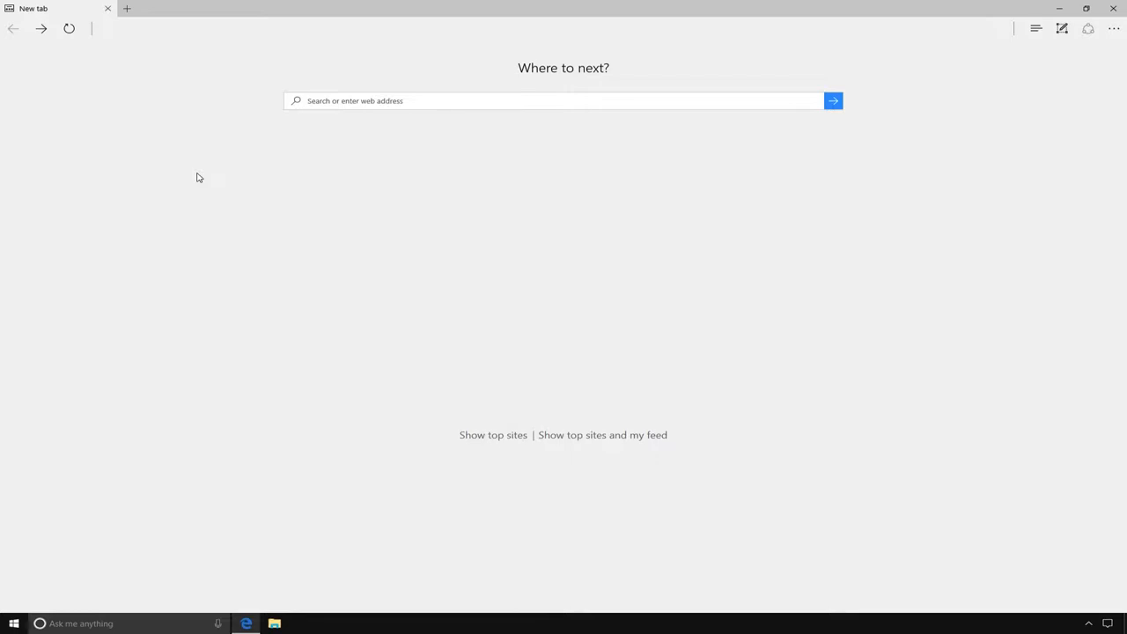
Navigate the new Edge tab to youtube.com.
text(youtube.com/)
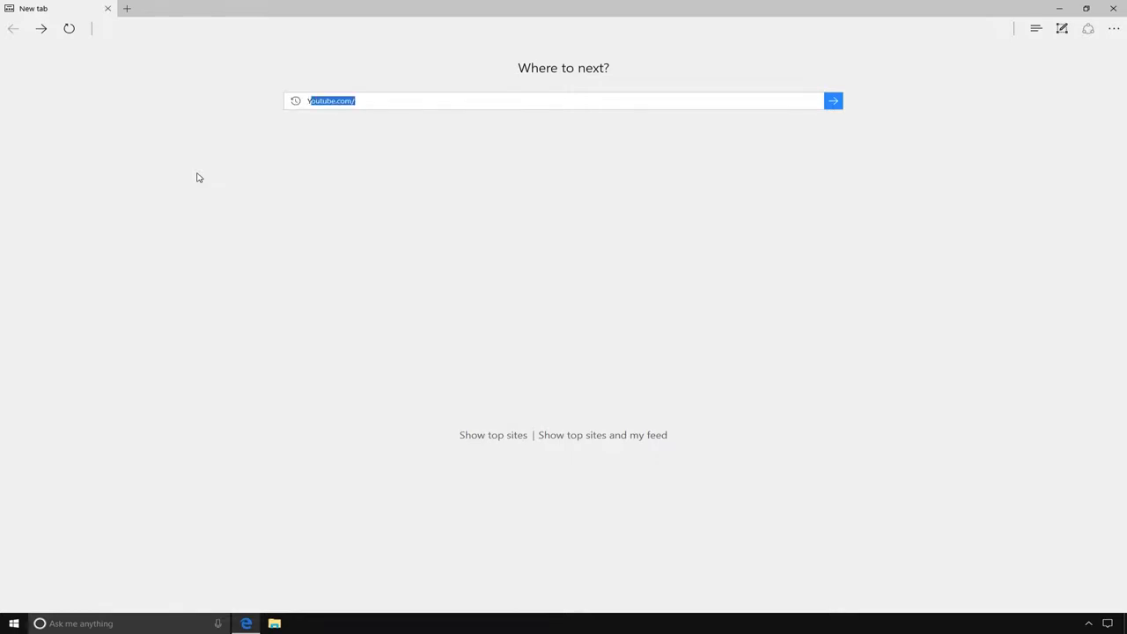
text(Youtube.com/)
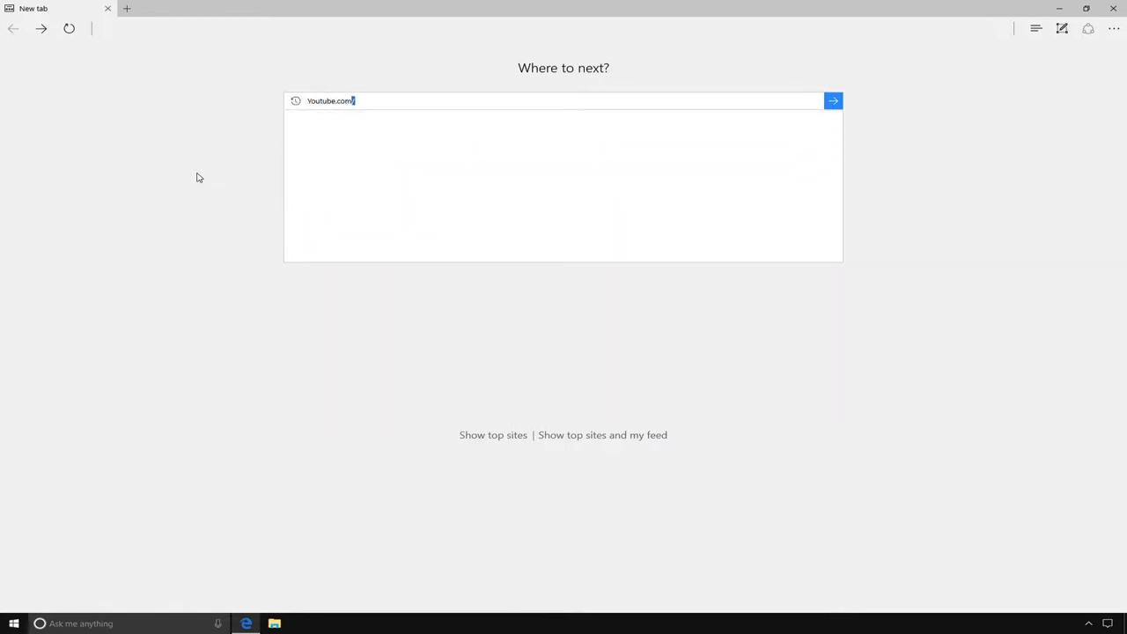
key(enter)
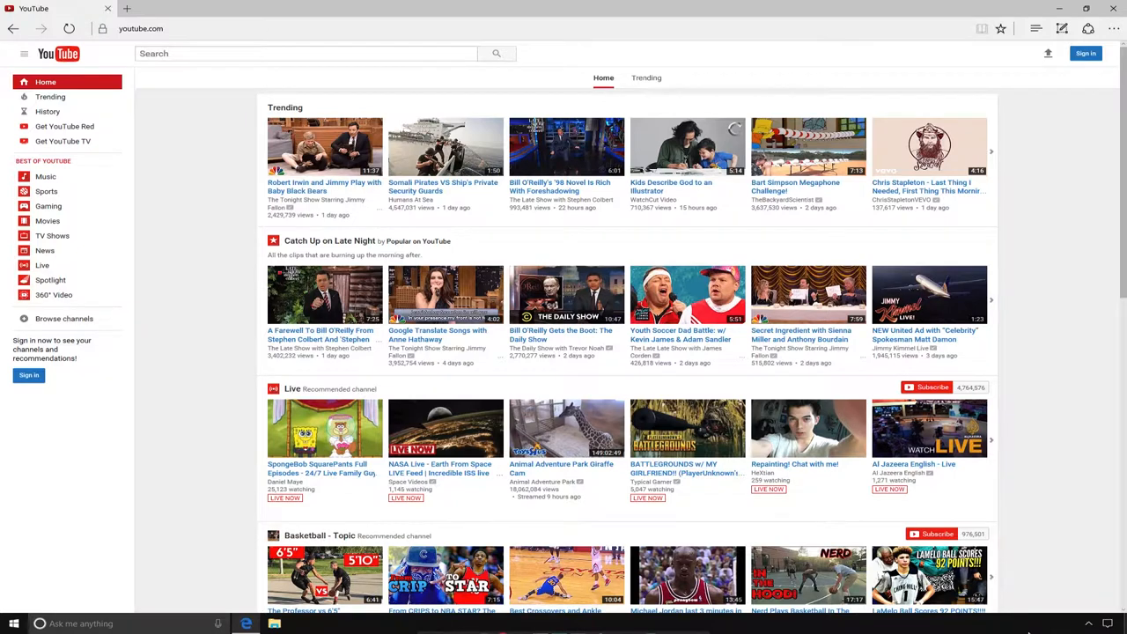
Run a YouTube search for 'How to use powerpoint' and browse the results.
text(How to use pow)
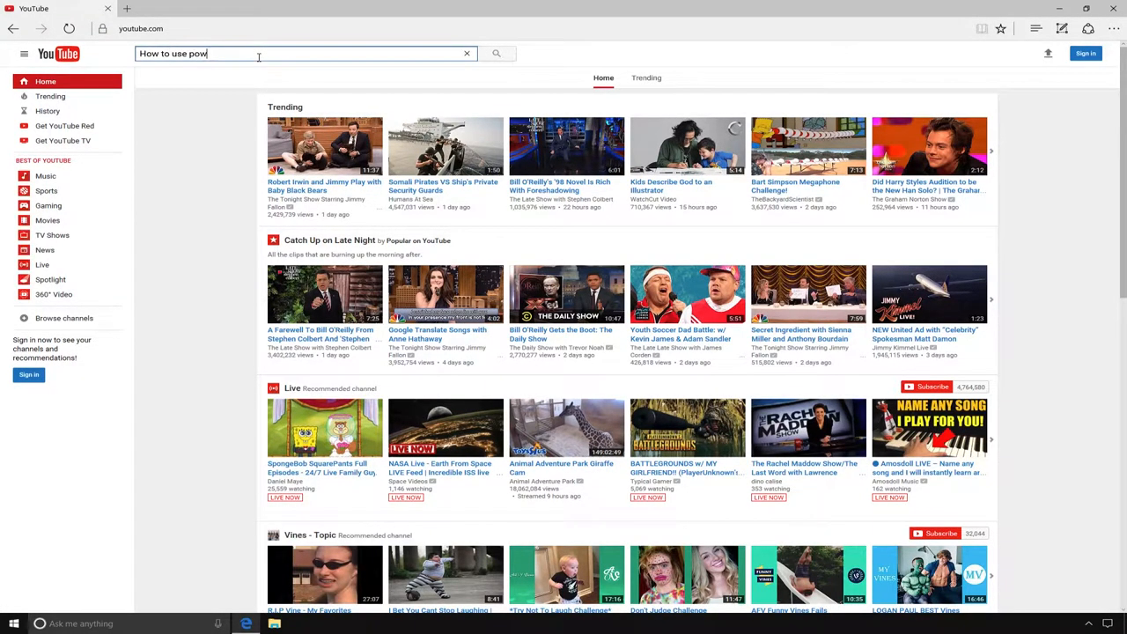
text(erpoint)
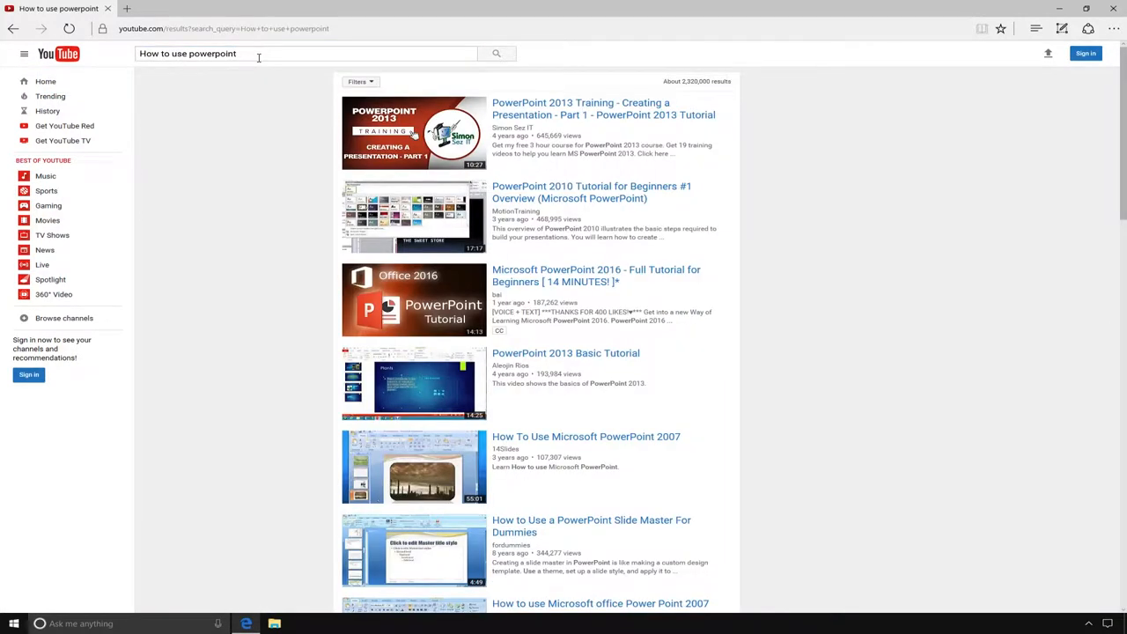
mouse_move(261, 218)
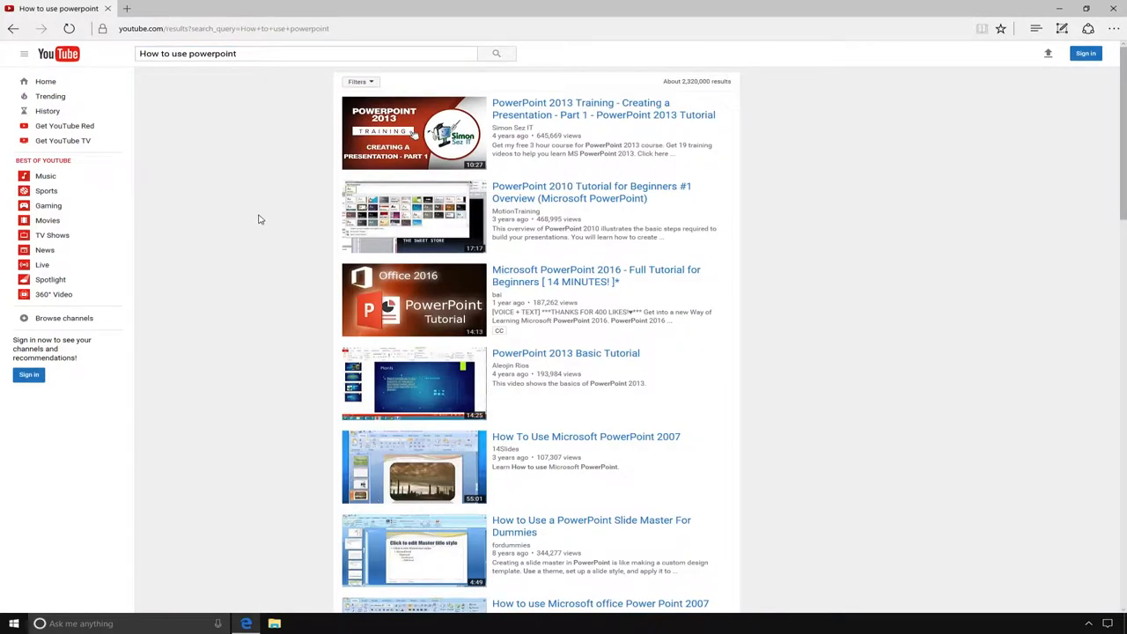
scroll(down, 3)
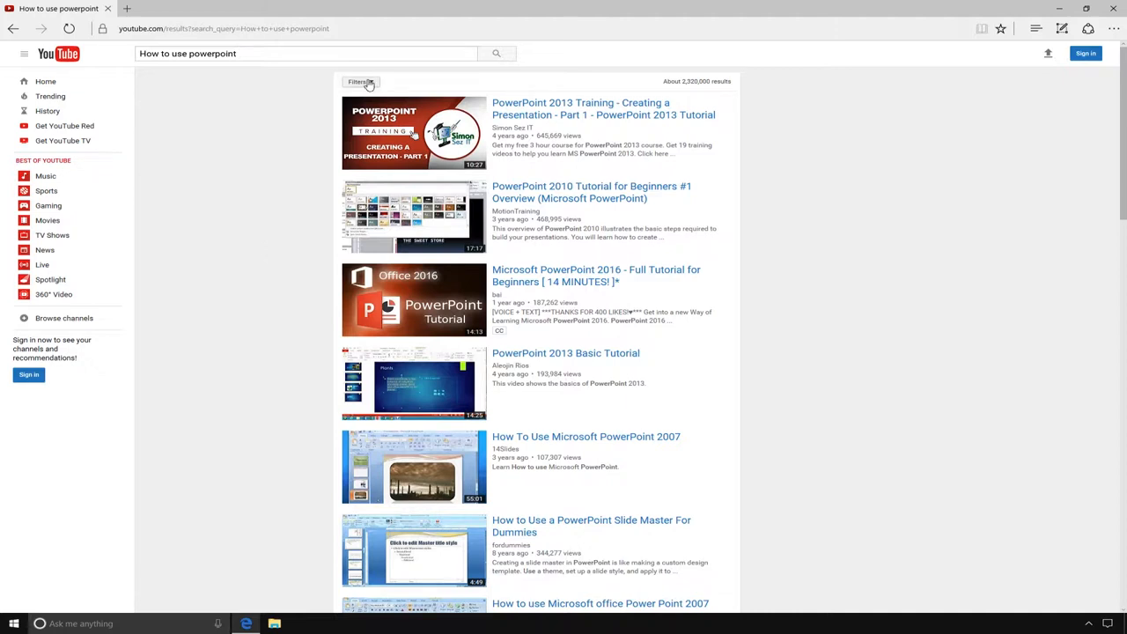
Filter the results by Duration to Short (< 4 minutes).
click(357, 83)
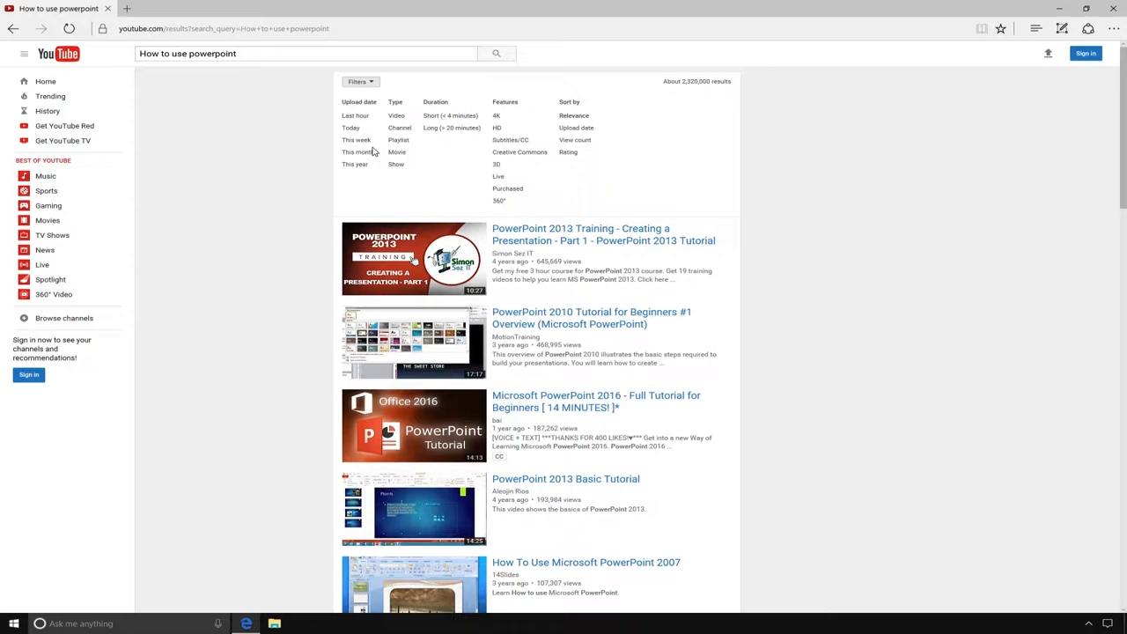
click(450, 116)
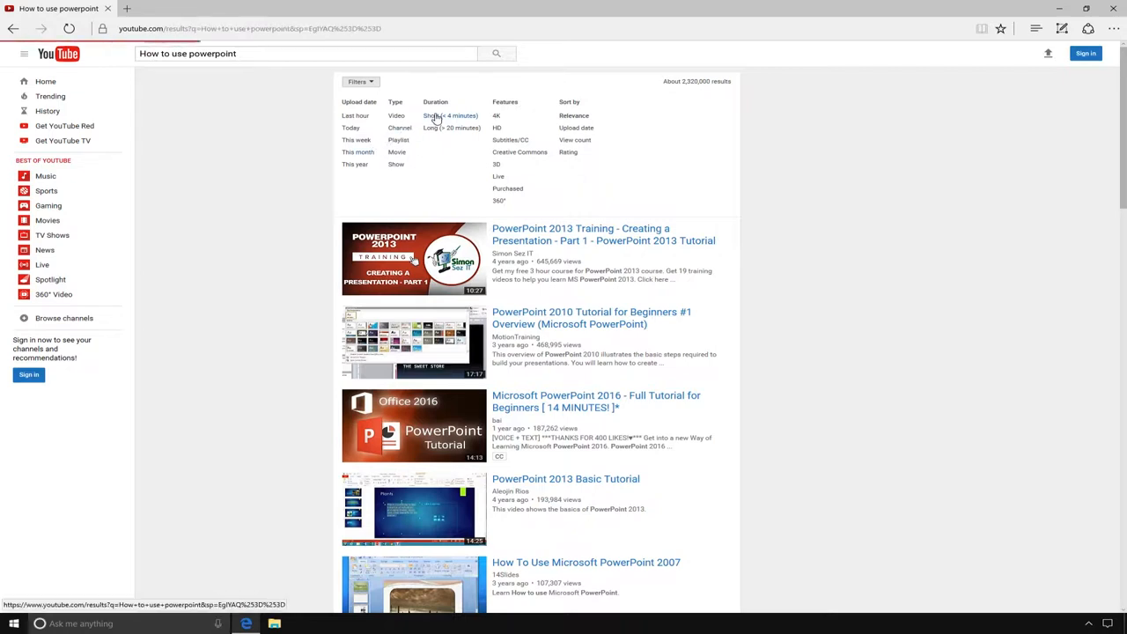
click(451, 116)
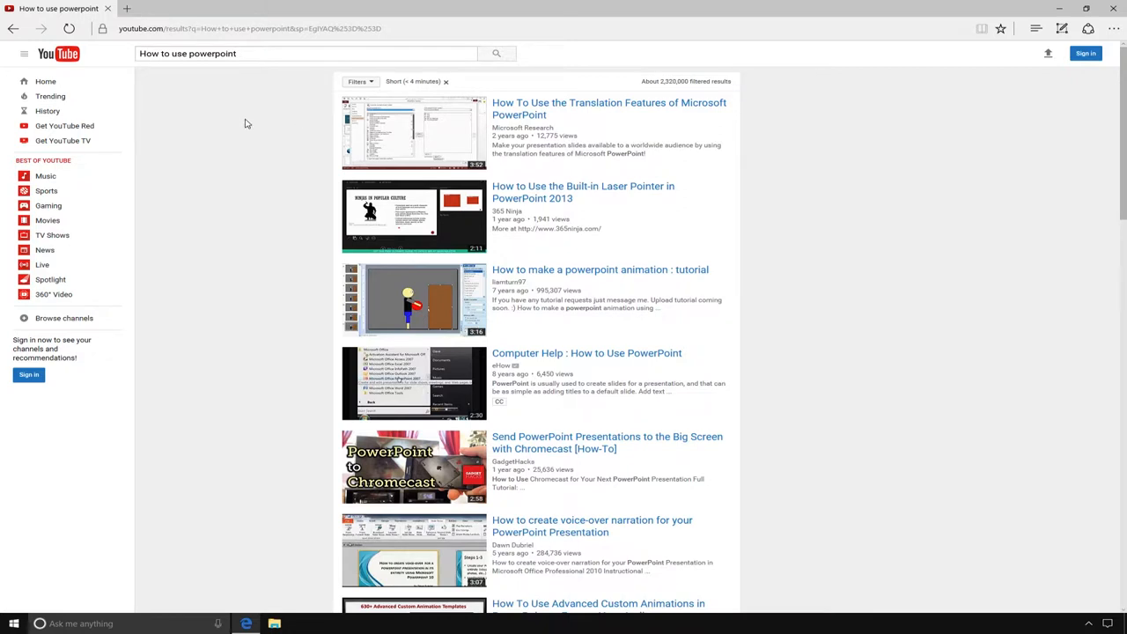
Add the This month upload-date filter and start the 'How To Use PowerPoint' video.
click(357, 81)
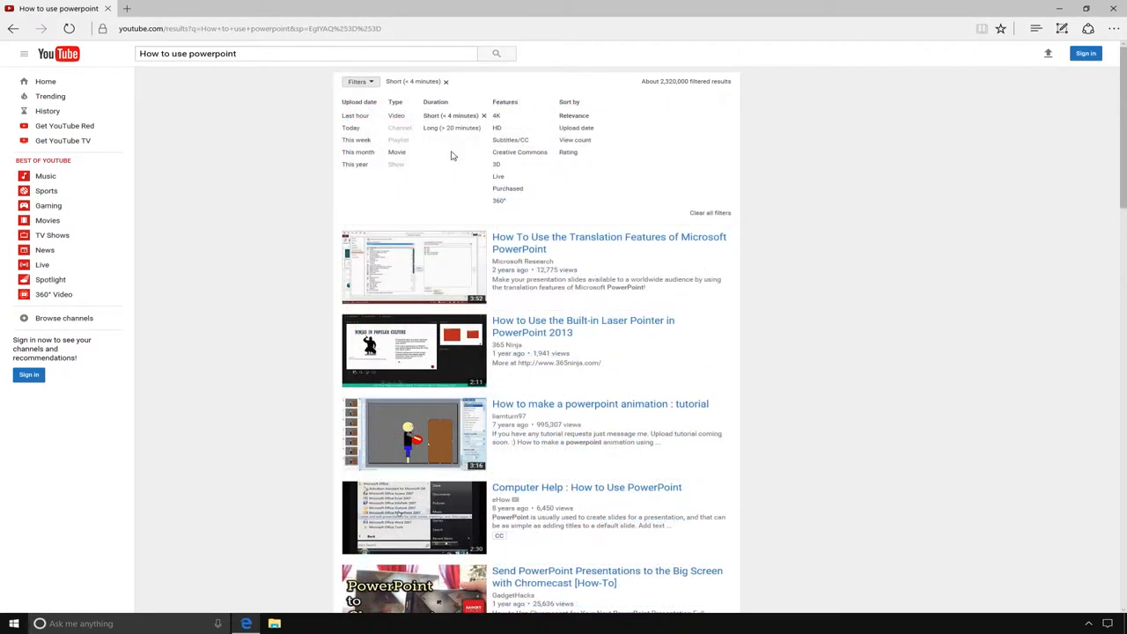
mouse_move(373, 164)
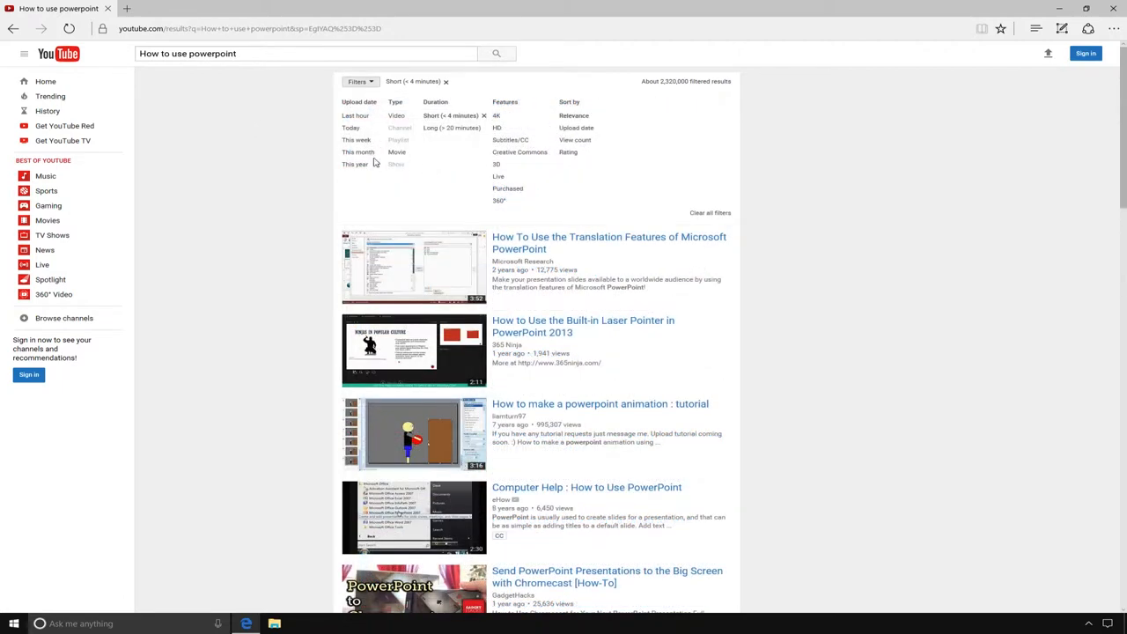
click(358, 152)
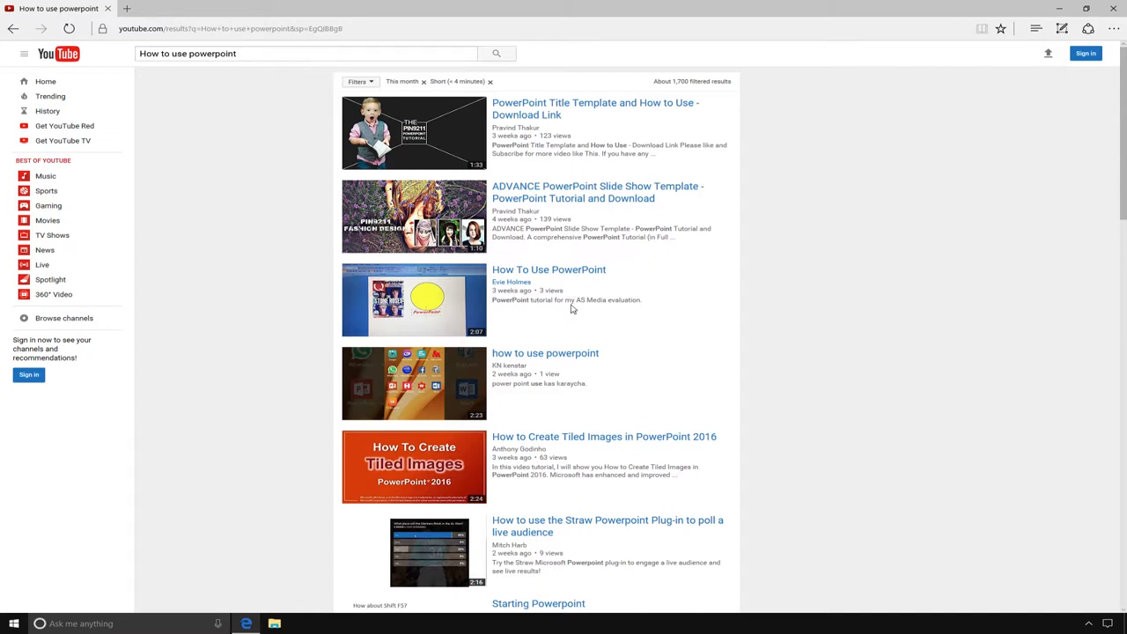
mouse_move(571, 275)
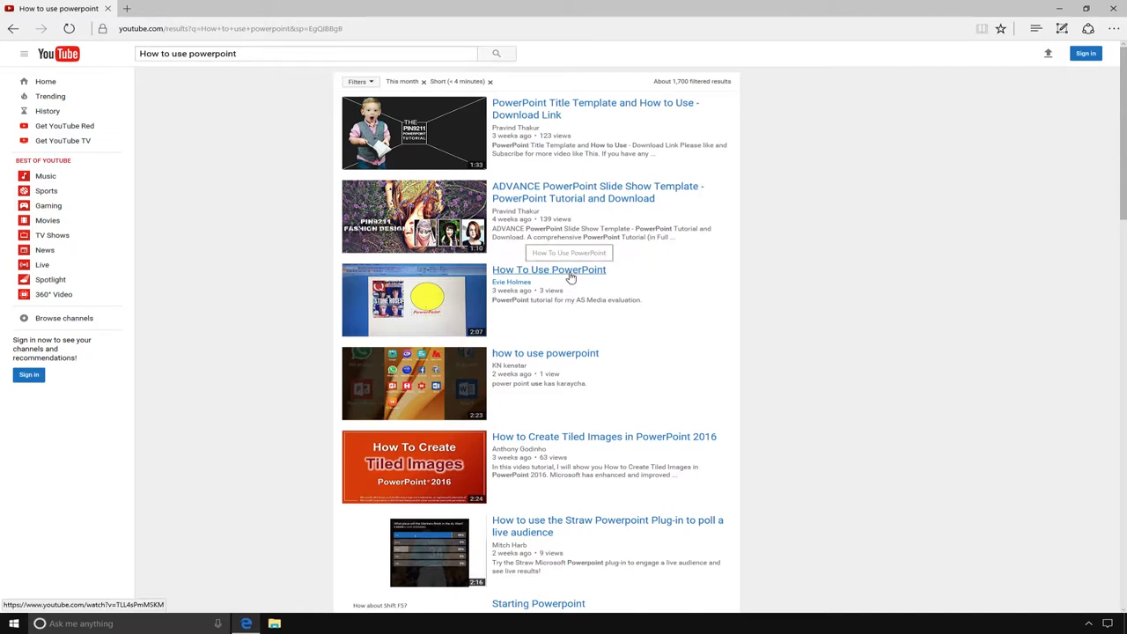
click(550, 269)
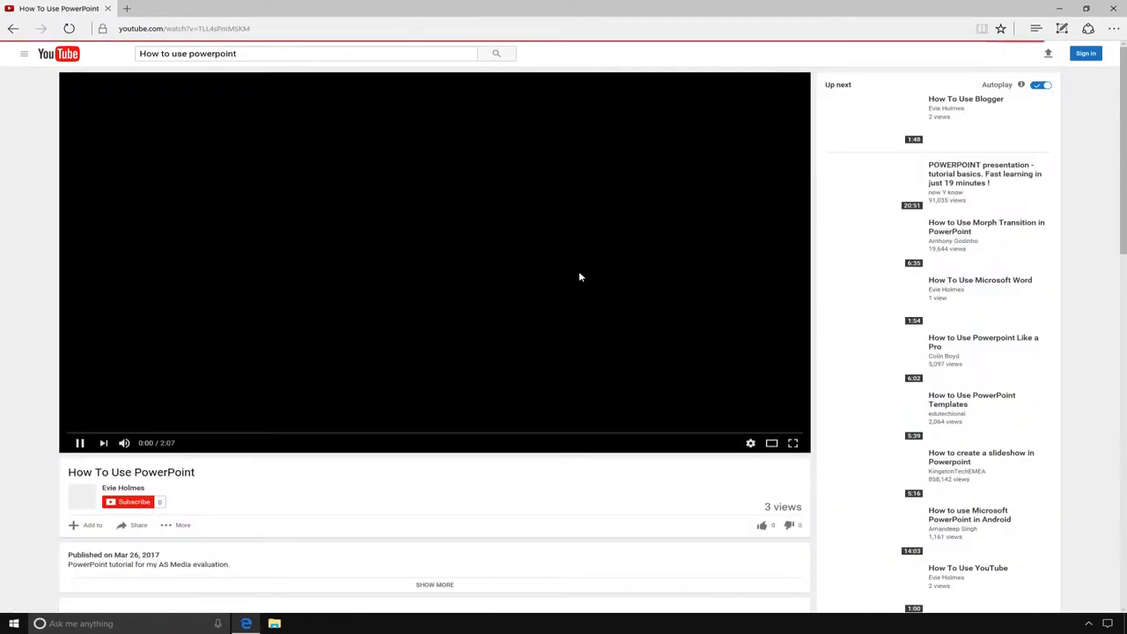